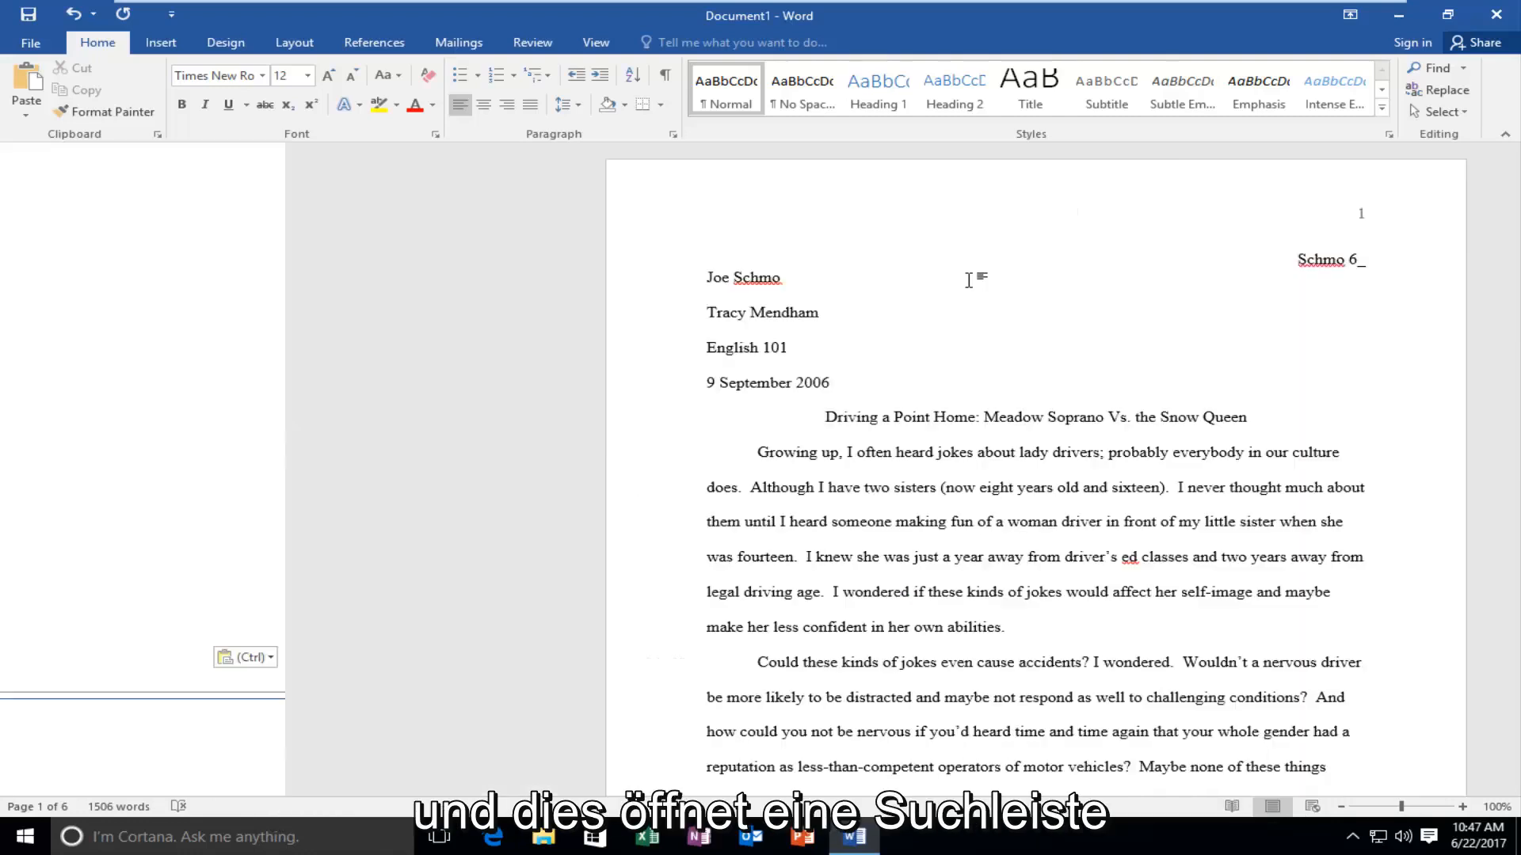
- Search the essay for 'jokes' (no matches), then for 'joke' to get 7 highlighted results
{"action": "left_click", "coordinate": [1435, 68]}
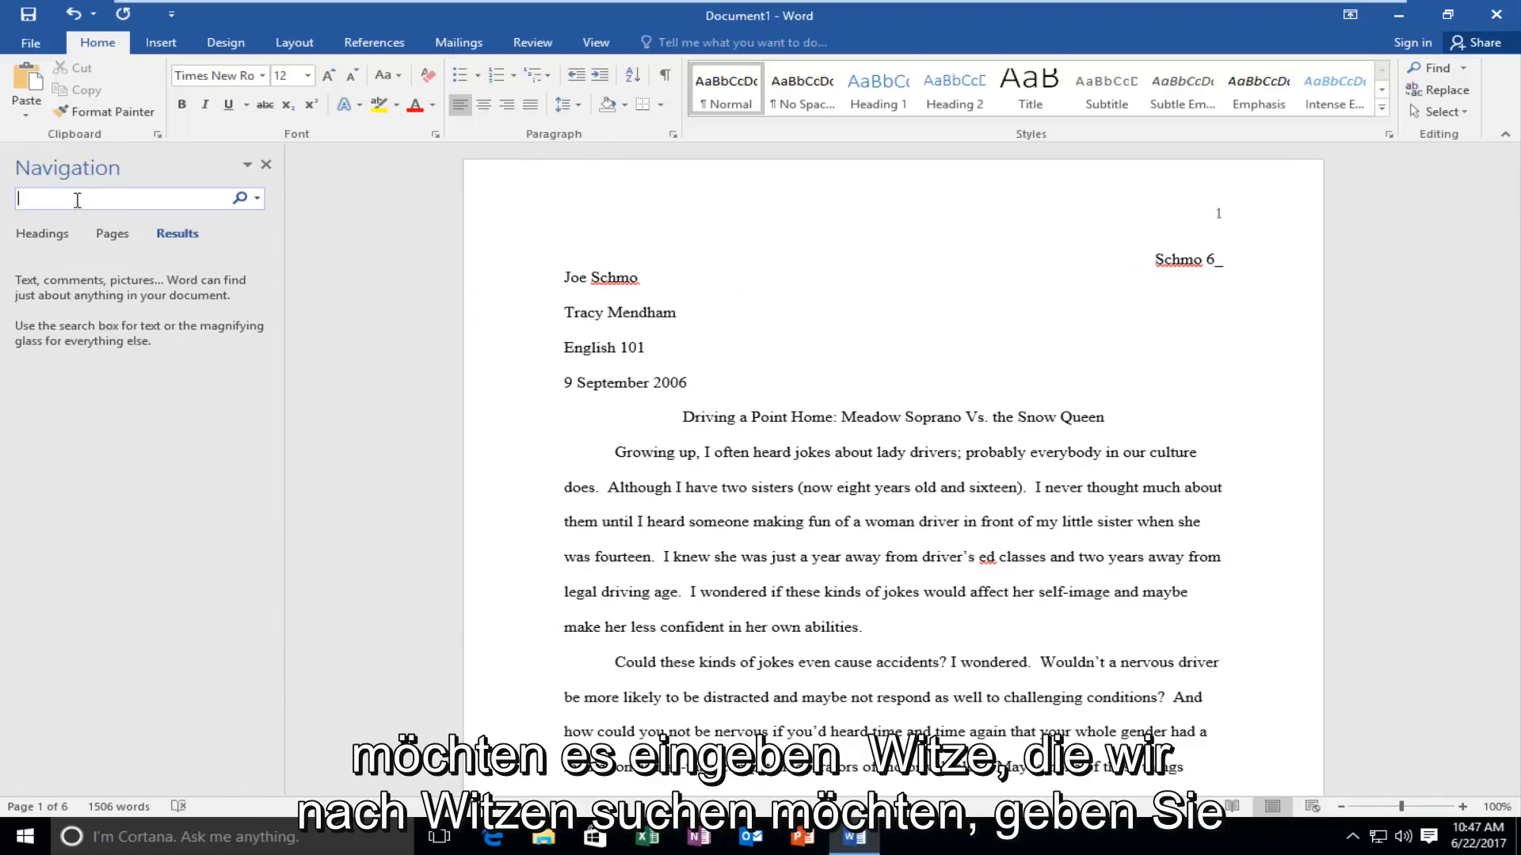
{"action": "type", "text": "j"}
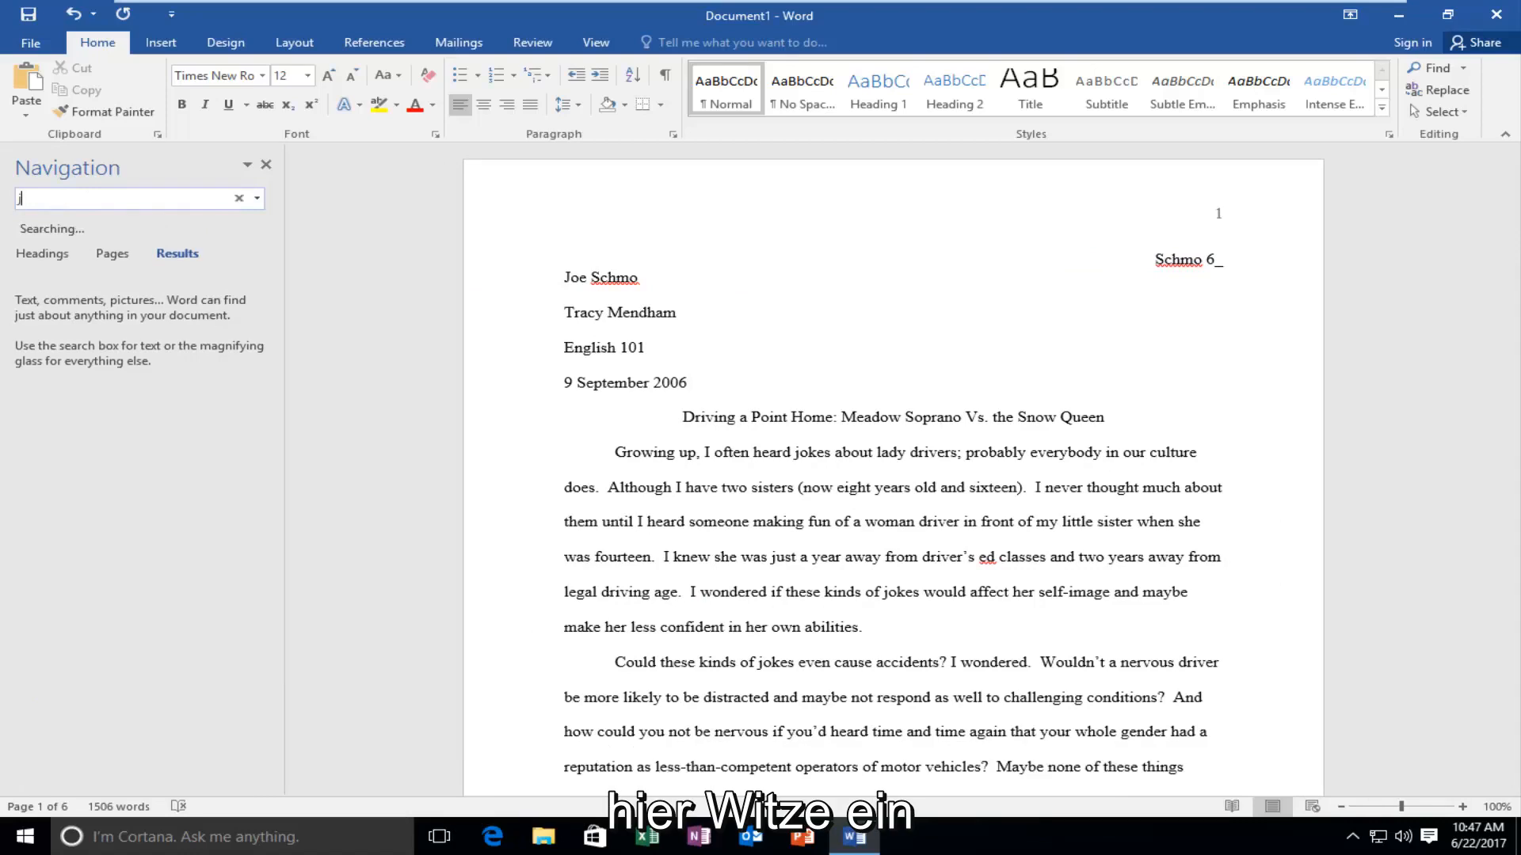
{"action": "type", "text": "jokes"}
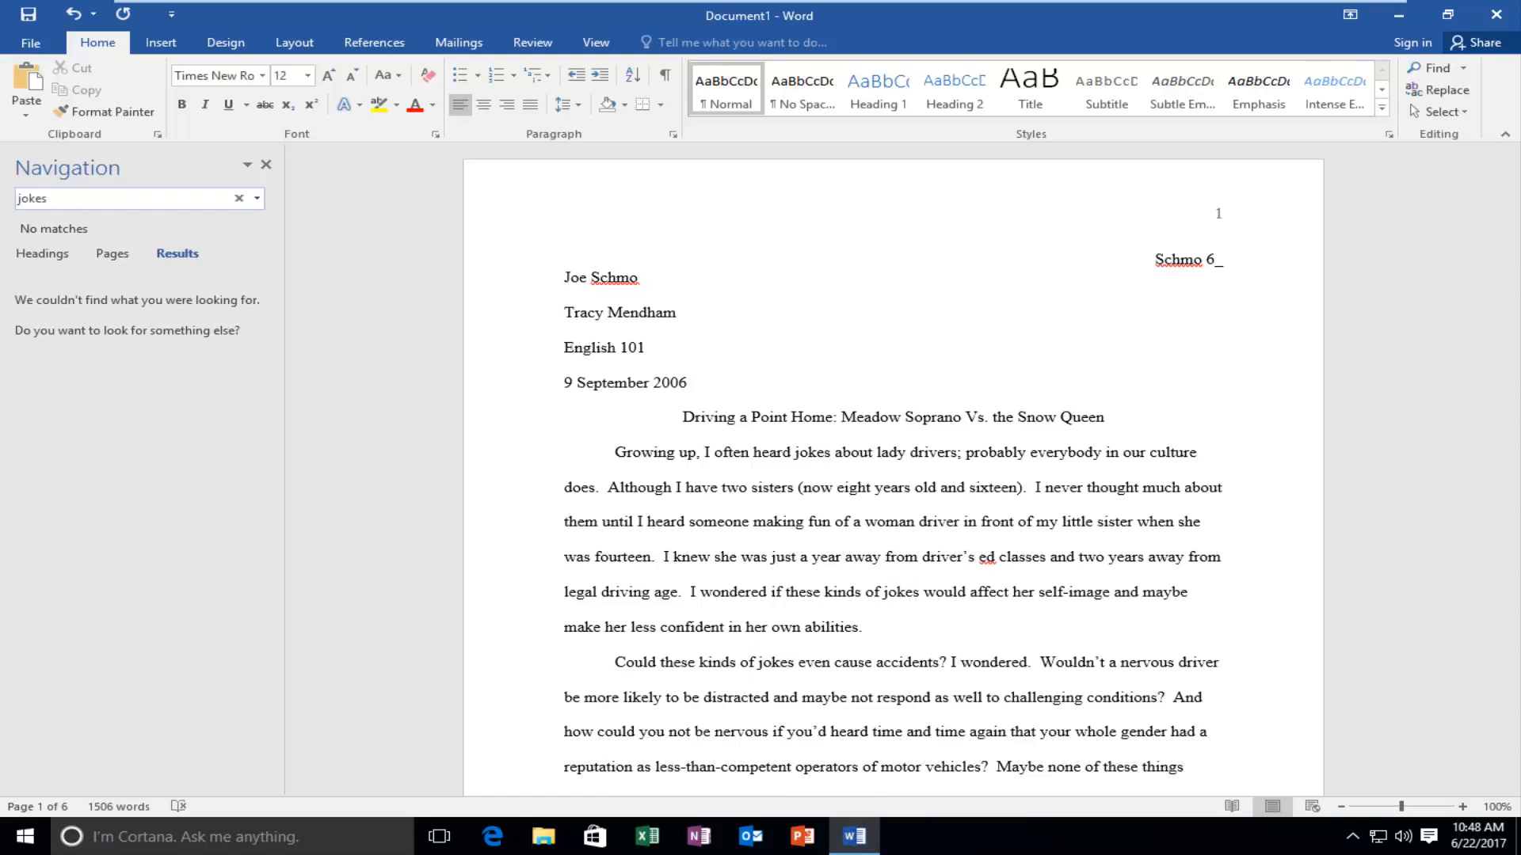
{"action": "left_click", "coordinate": [238, 198]}
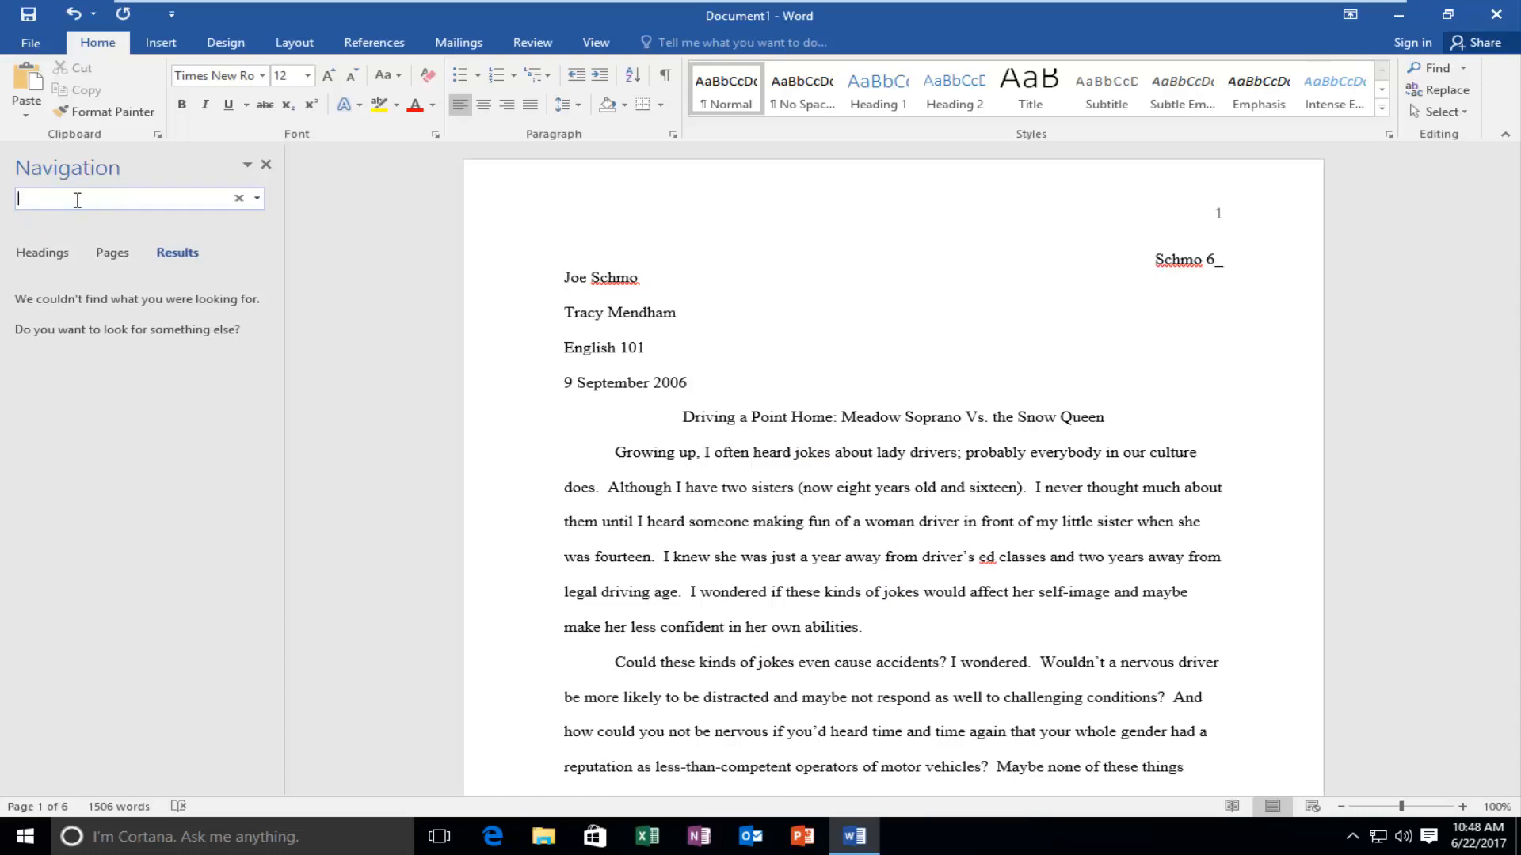
{"action": "type", "text": "joke"}
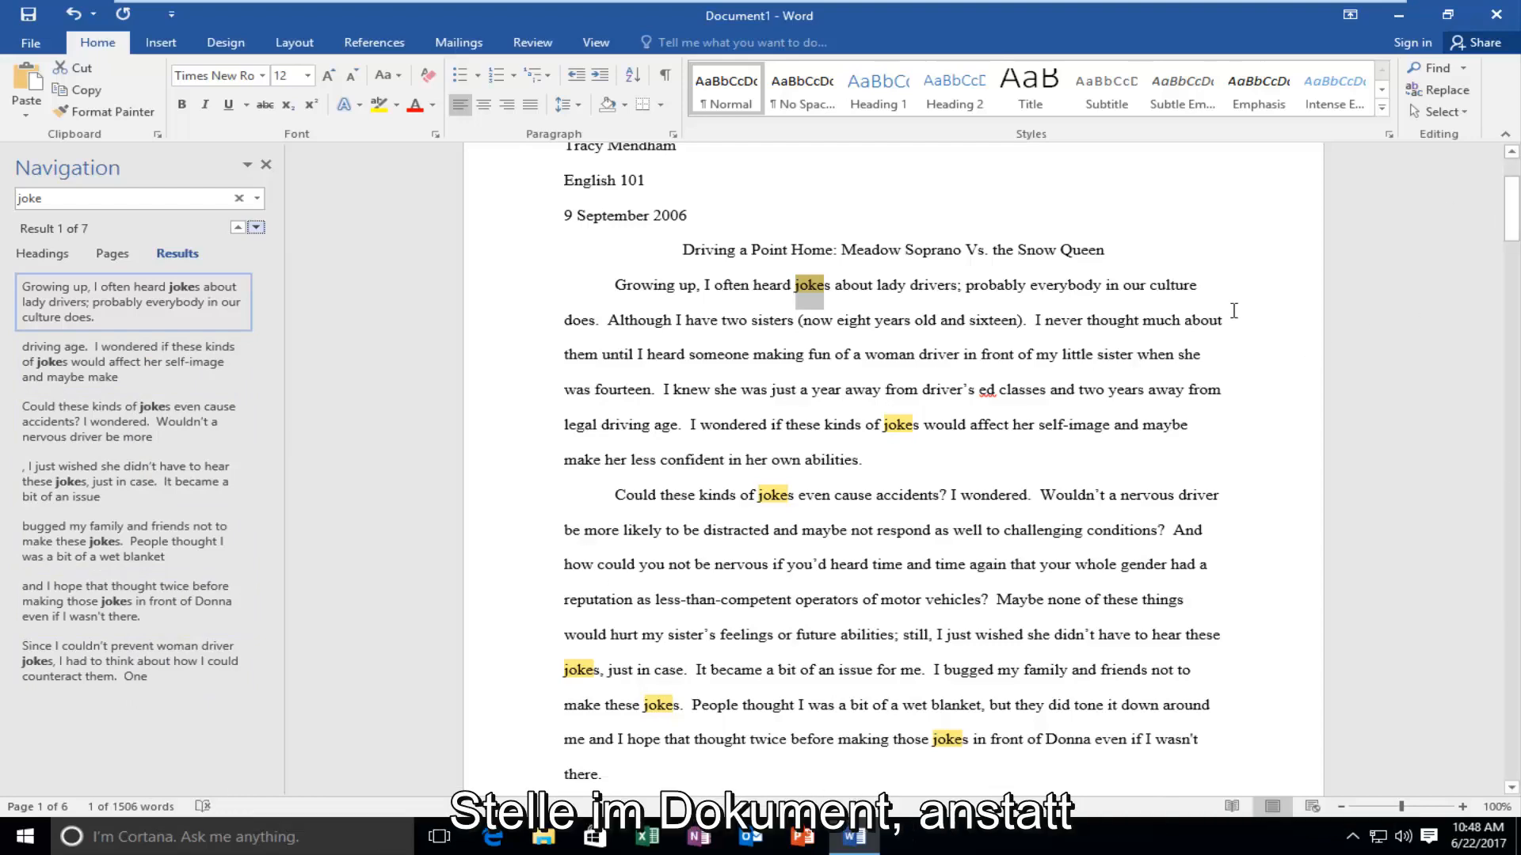
{"action": "scroll", "scroll_direction": "up", "scroll_amount": 3}
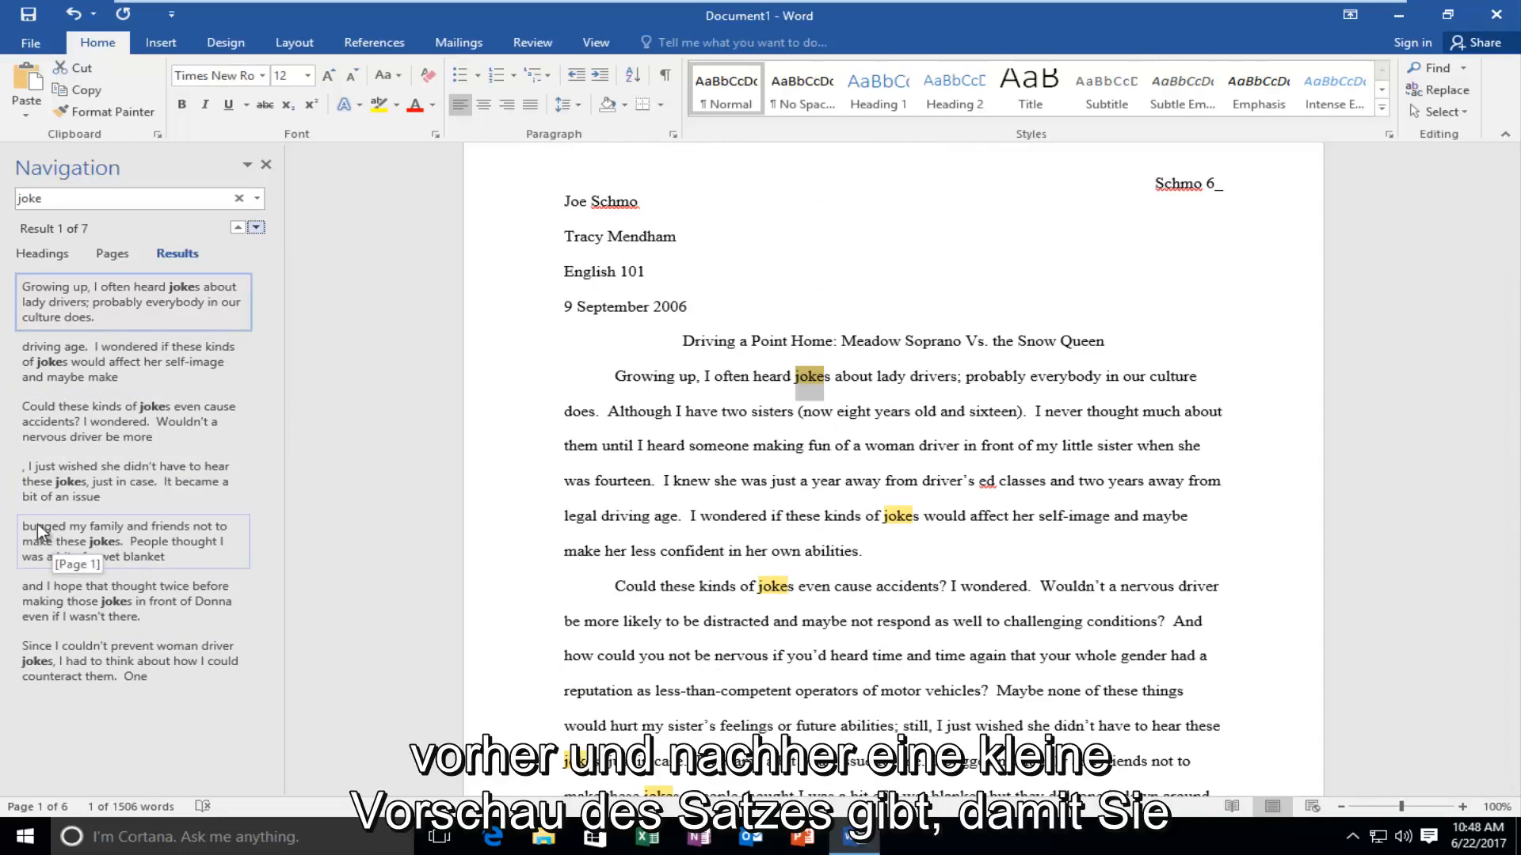
{"action": "mouse_move", "coordinate": [144, 532]}
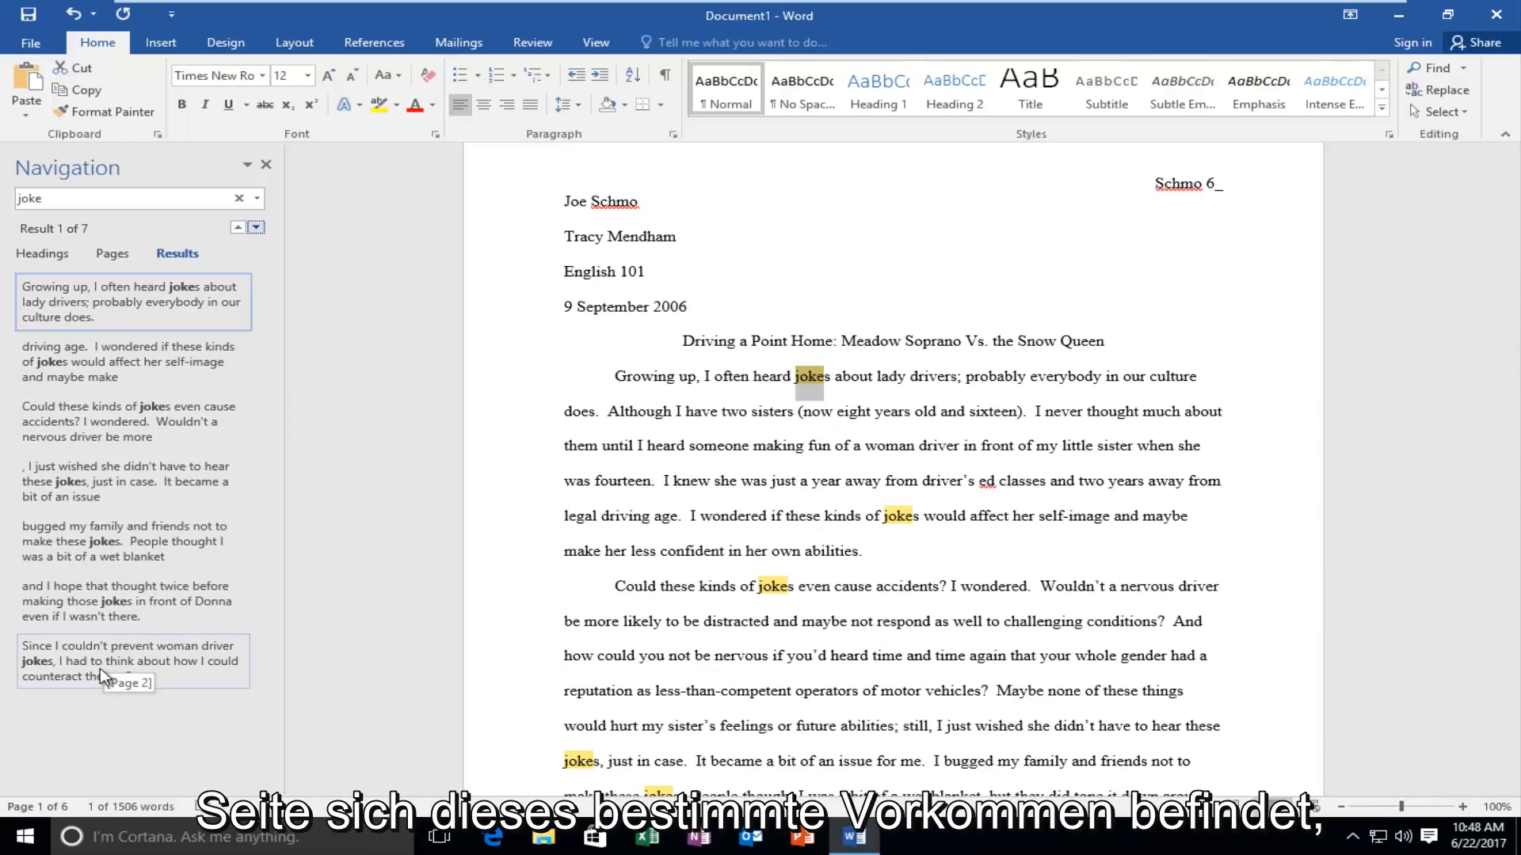
{"action": "mouse_move", "coordinate": [78, 676]}
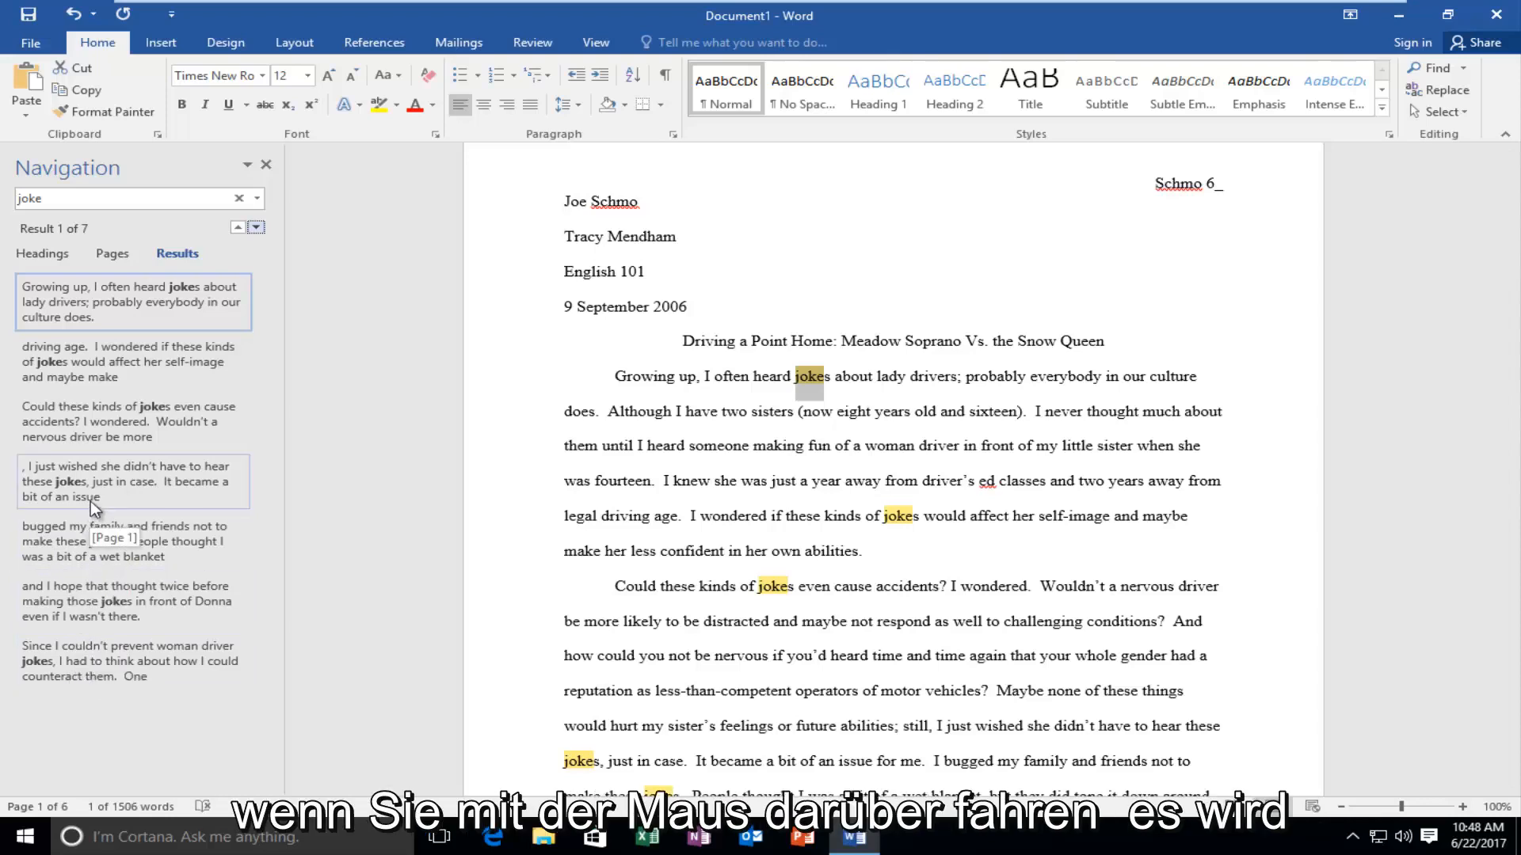
{"action": "mouse_move", "coordinate": [114, 703]}
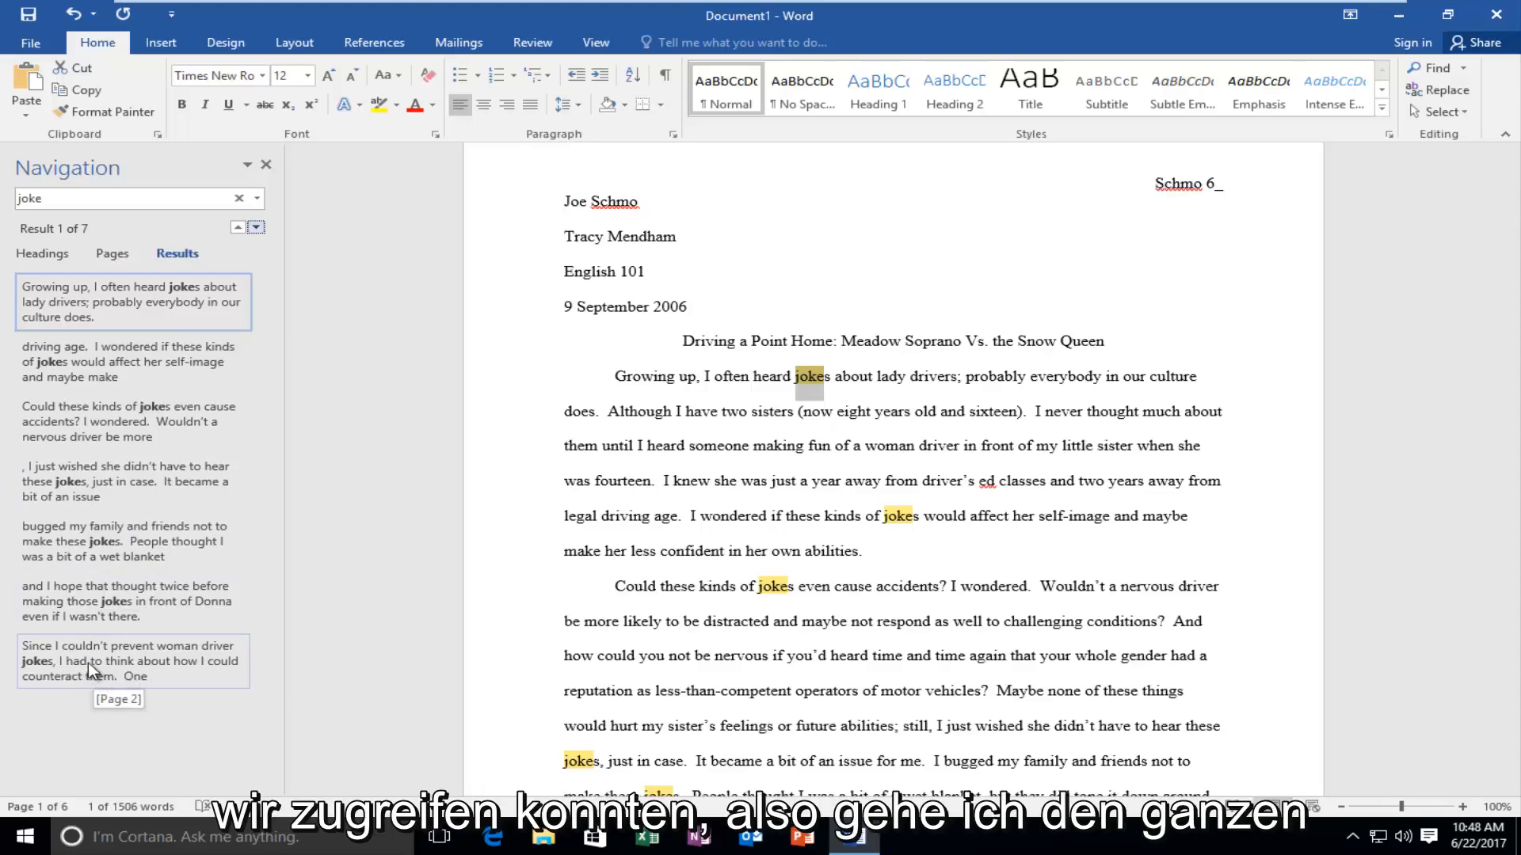
- Go to result 7 of 7, the joke match in the Snow Queen paragraph on page 2
{"action": "left_click", "coordinate": [132, 661]}
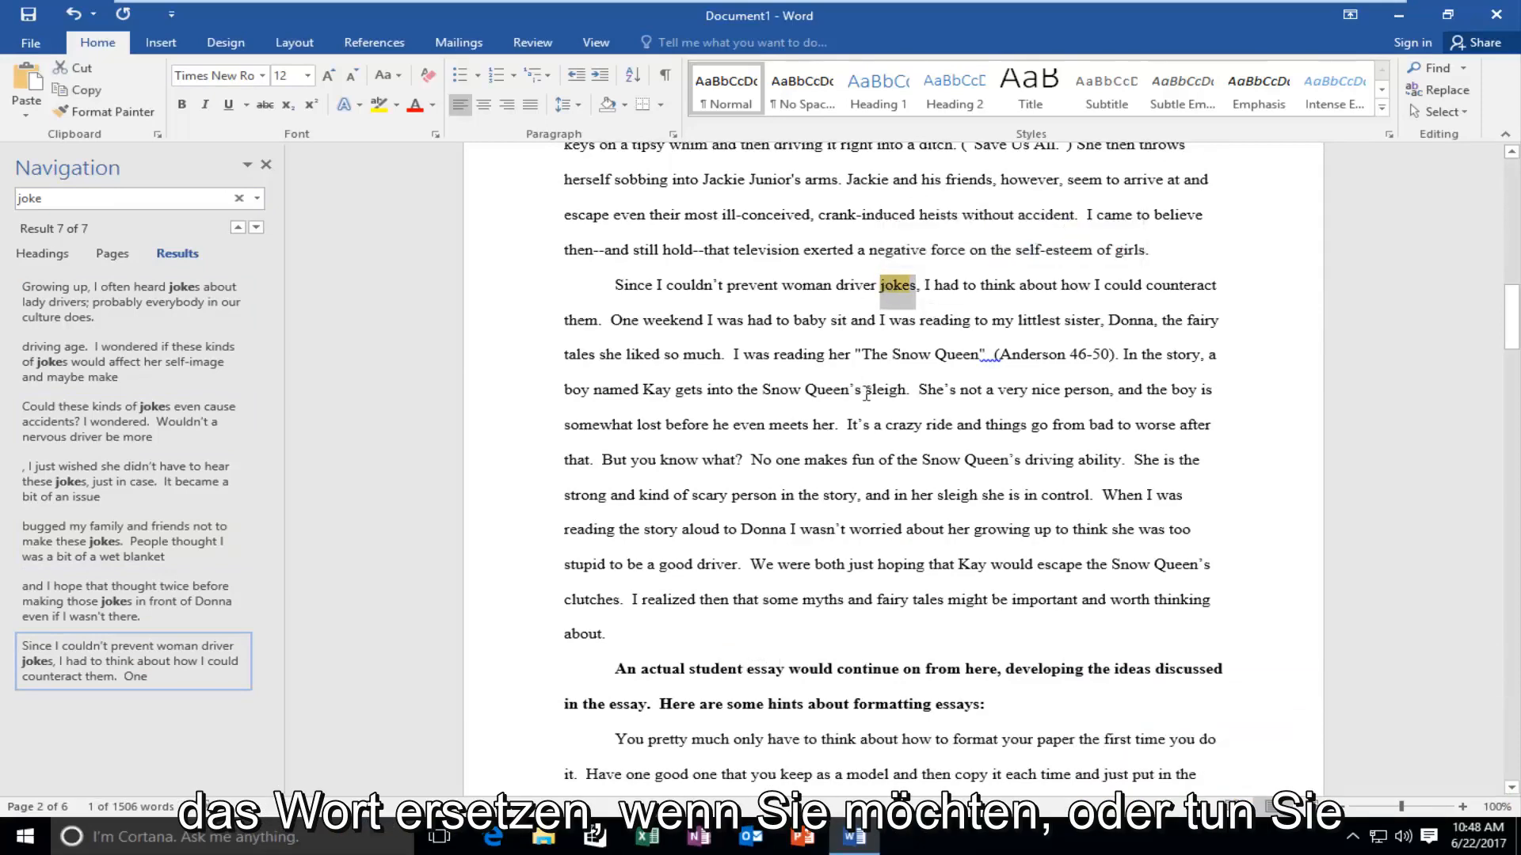
{"action": "scroll", "scroll_direction": "up", "scroll_amount": 3}
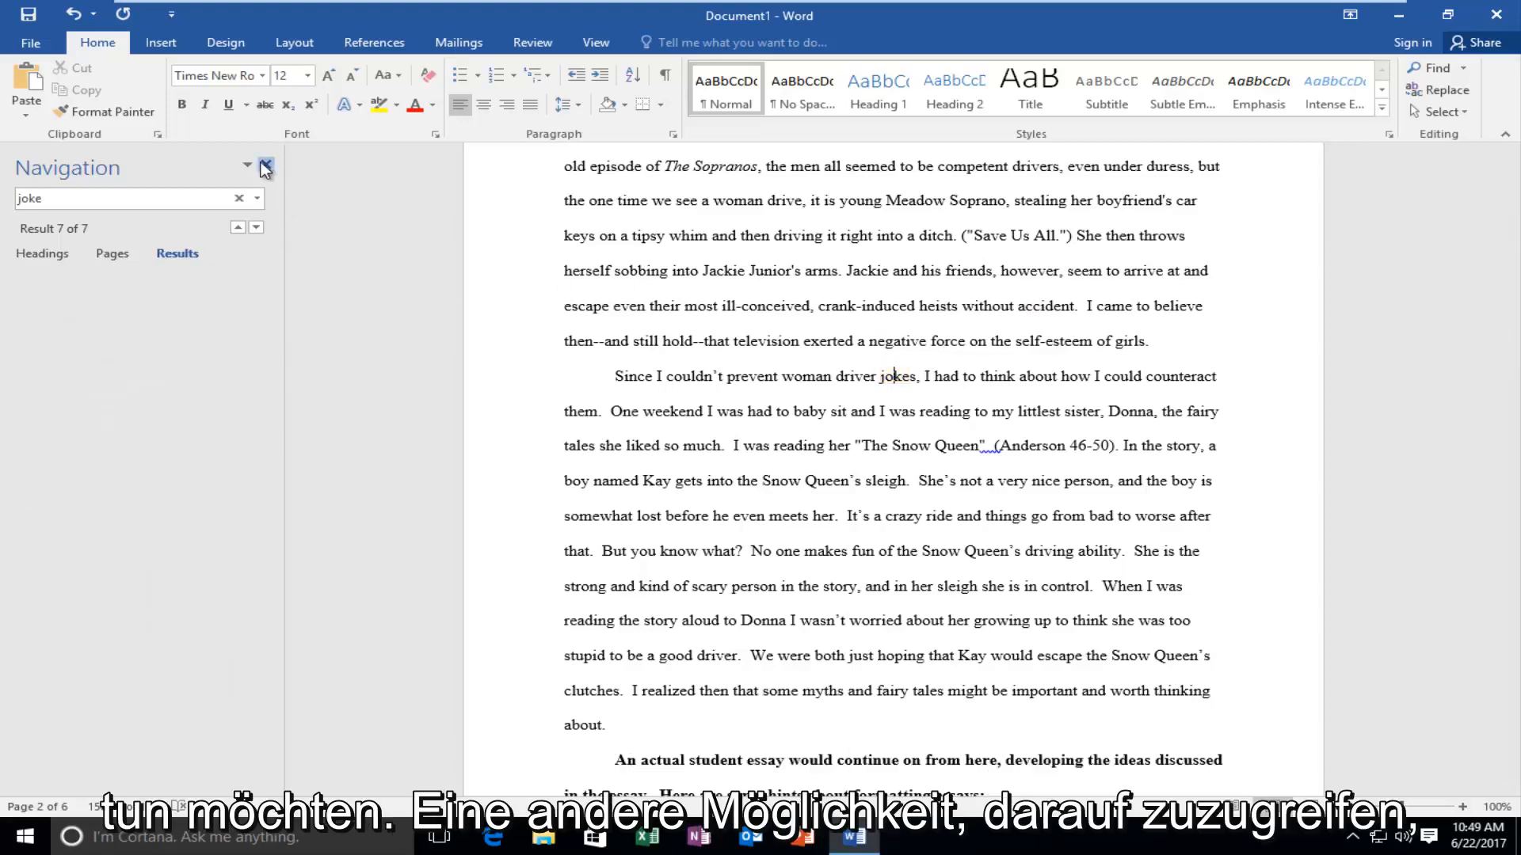
- Close the Navigation pane and reopen it via Find with an empty search box
{"action": "left_click", "coordinate": [264, 166]}
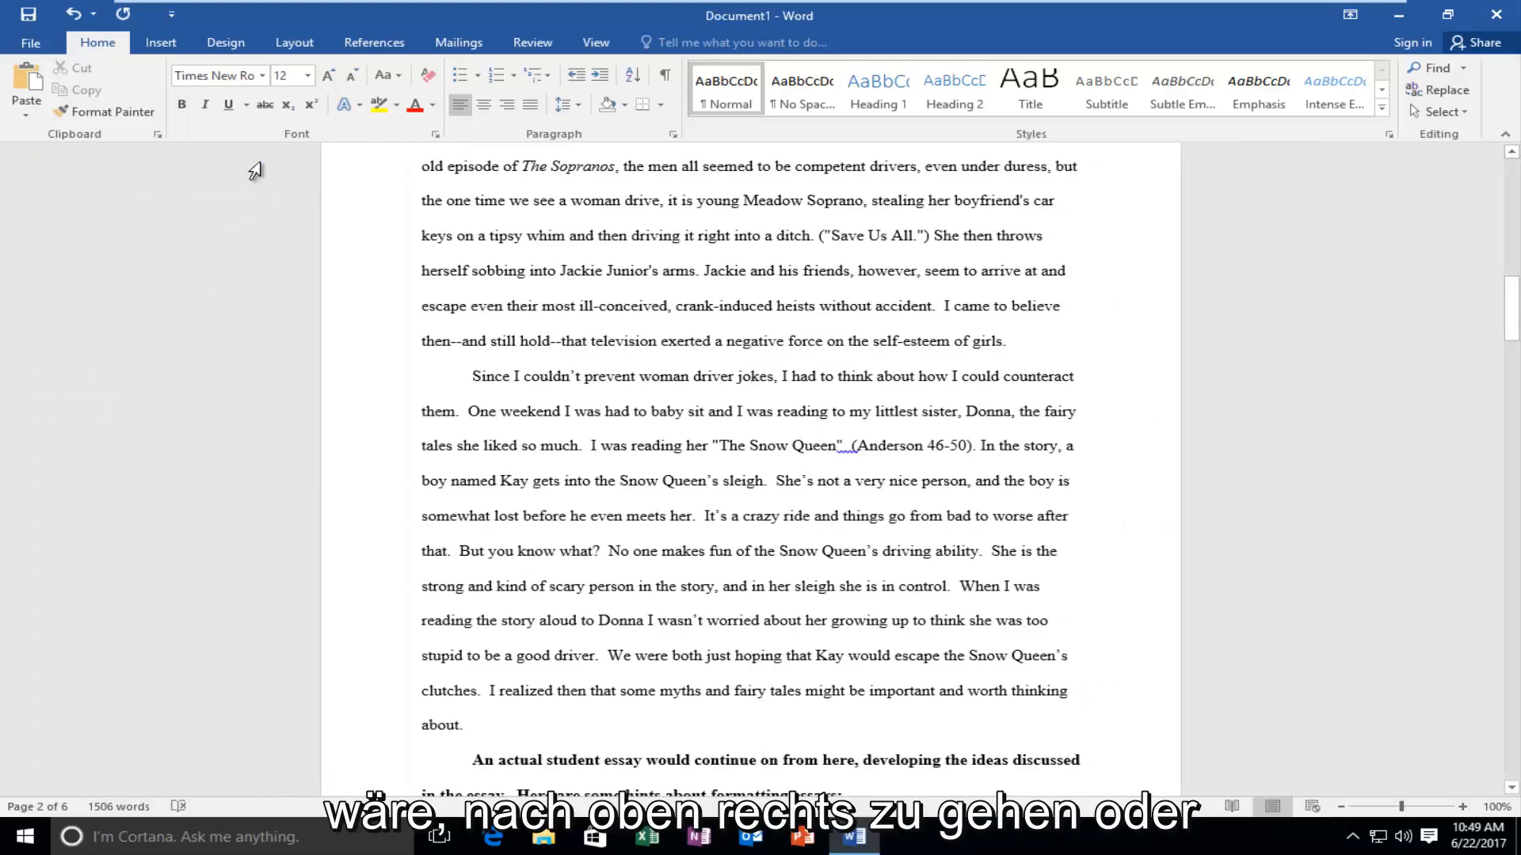
{"action": "mouse_move", "coordinate": [1440, 111]}
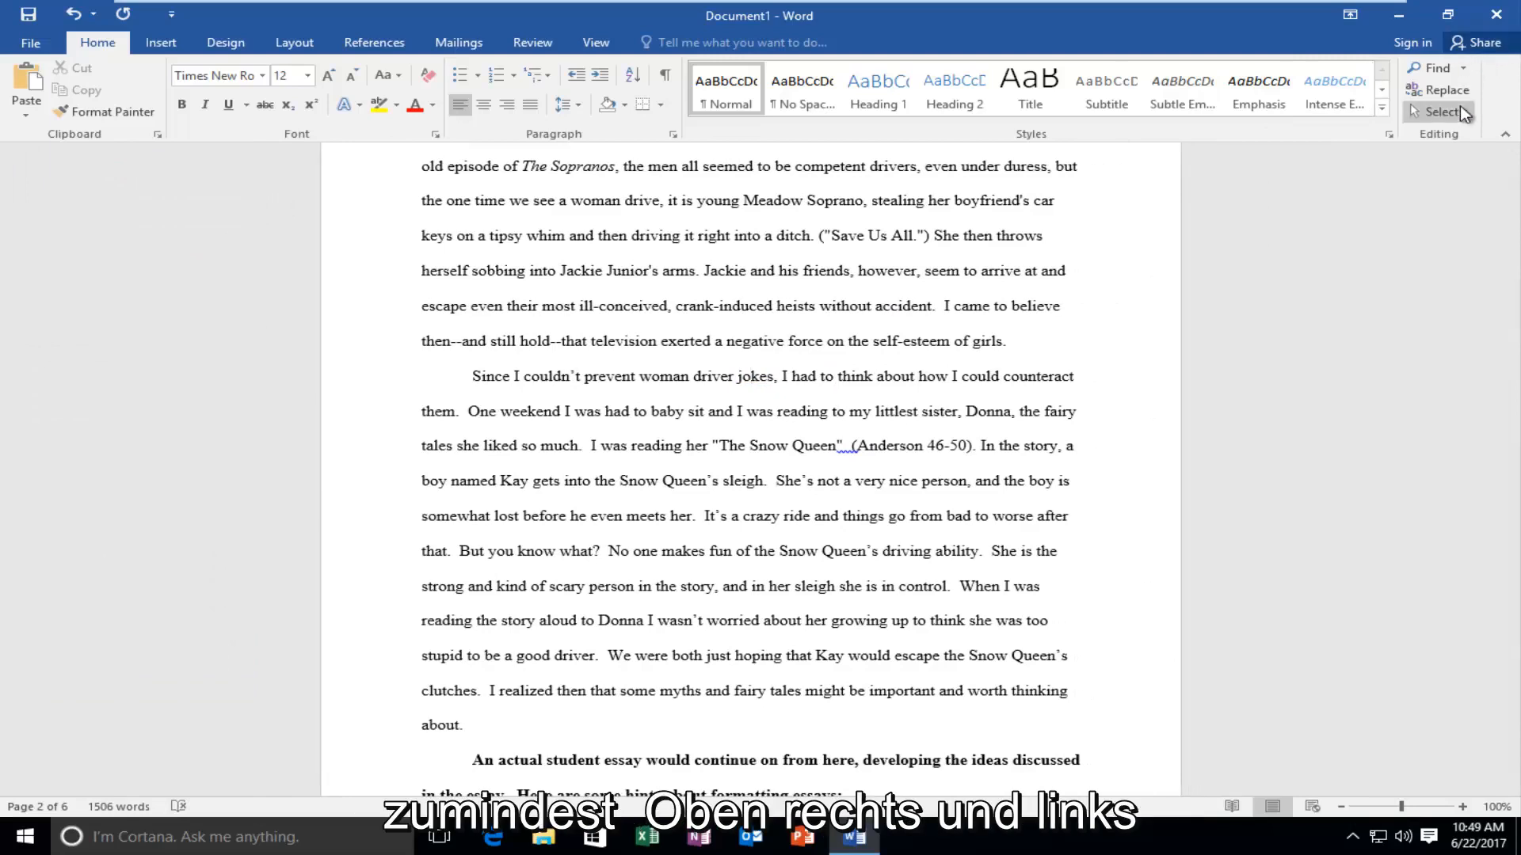
{"action": "mouse_move", "coordinate": [1435, 68]}
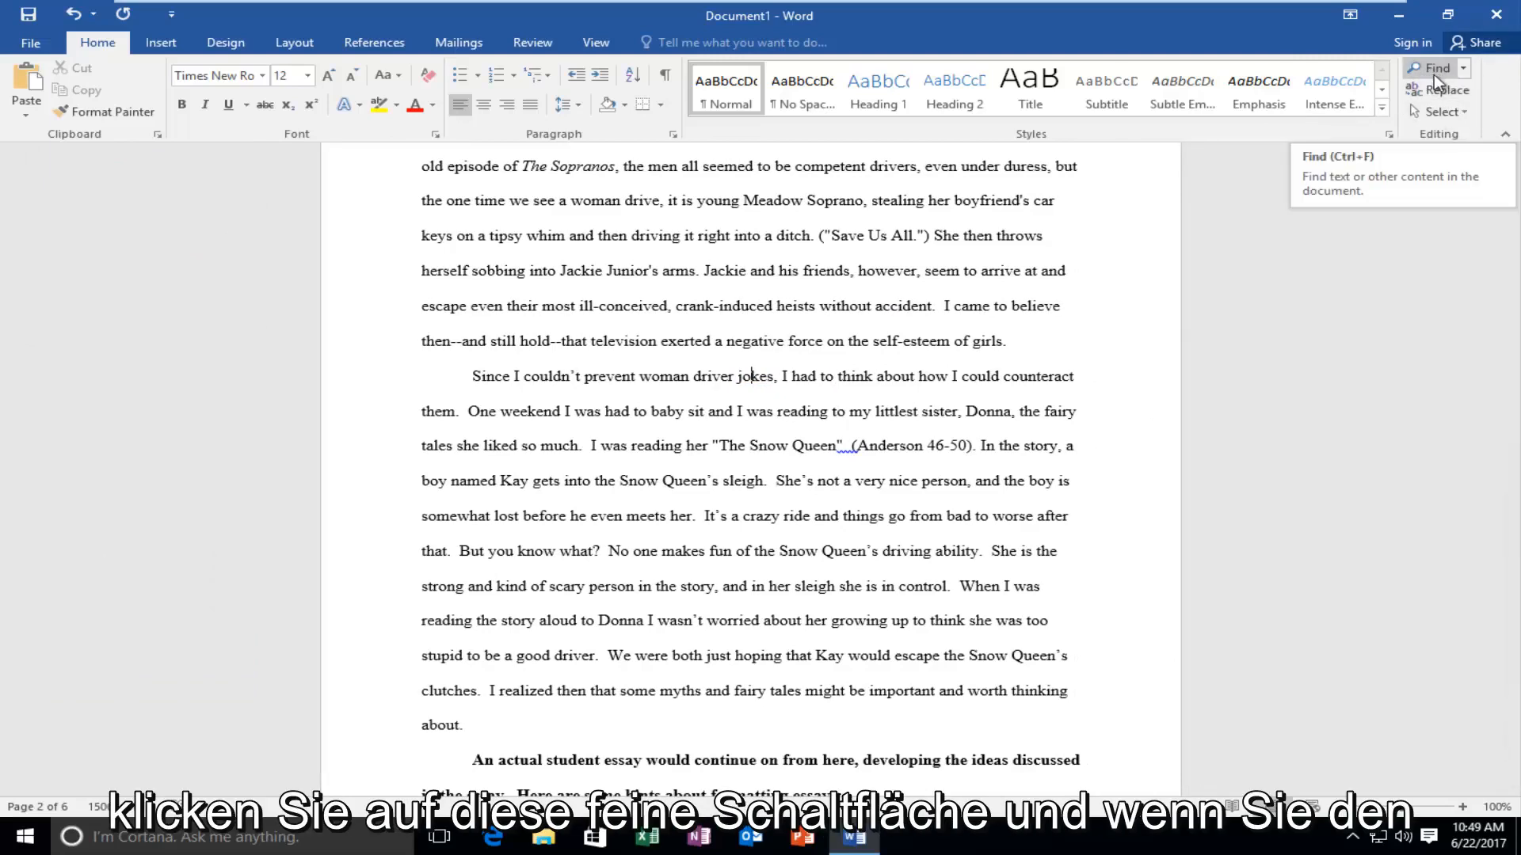
{"action": "mouse_move", "coordinate": [1424, 76]}
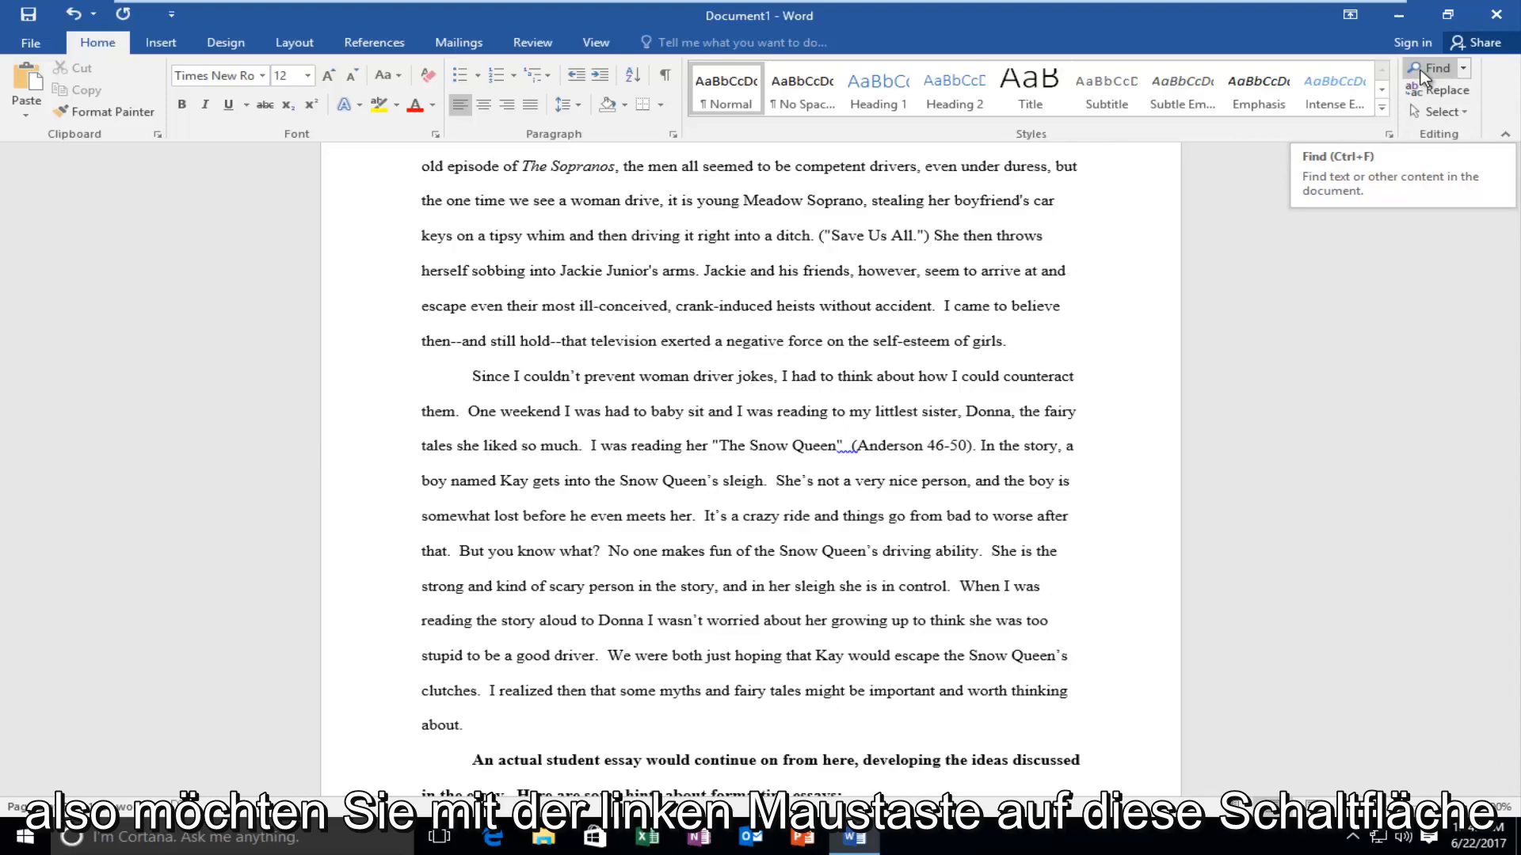
{"action": "left_click", "coordinate": [1437, 68]}
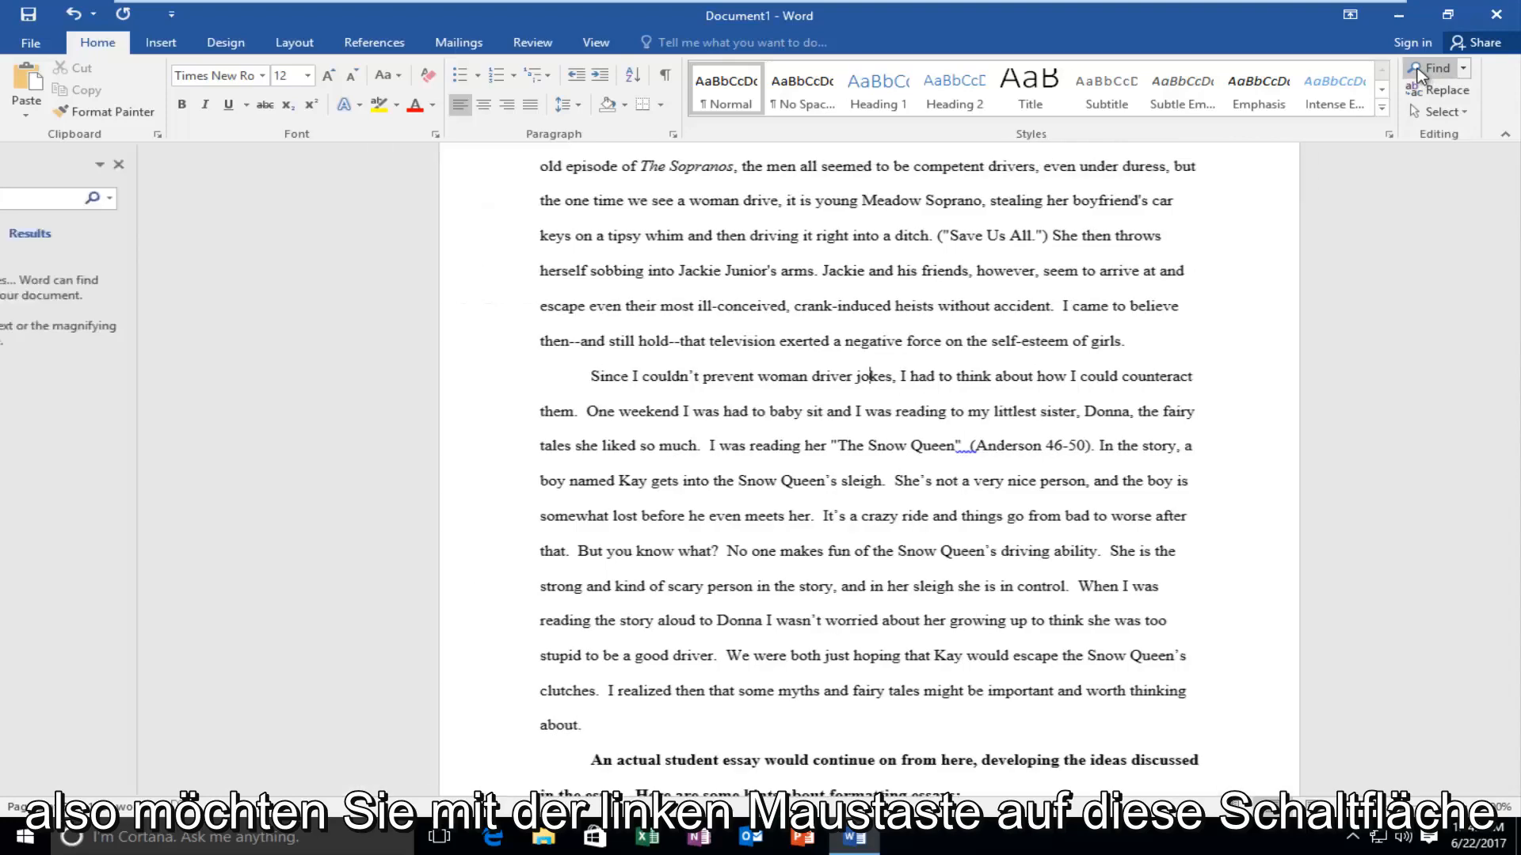
- Search for the letter 'e' to highlight all 811 matches, then close the pane
{"action": "left_click", "coordinate": [1435, 69]}
{"action": "type", "text": "e"}
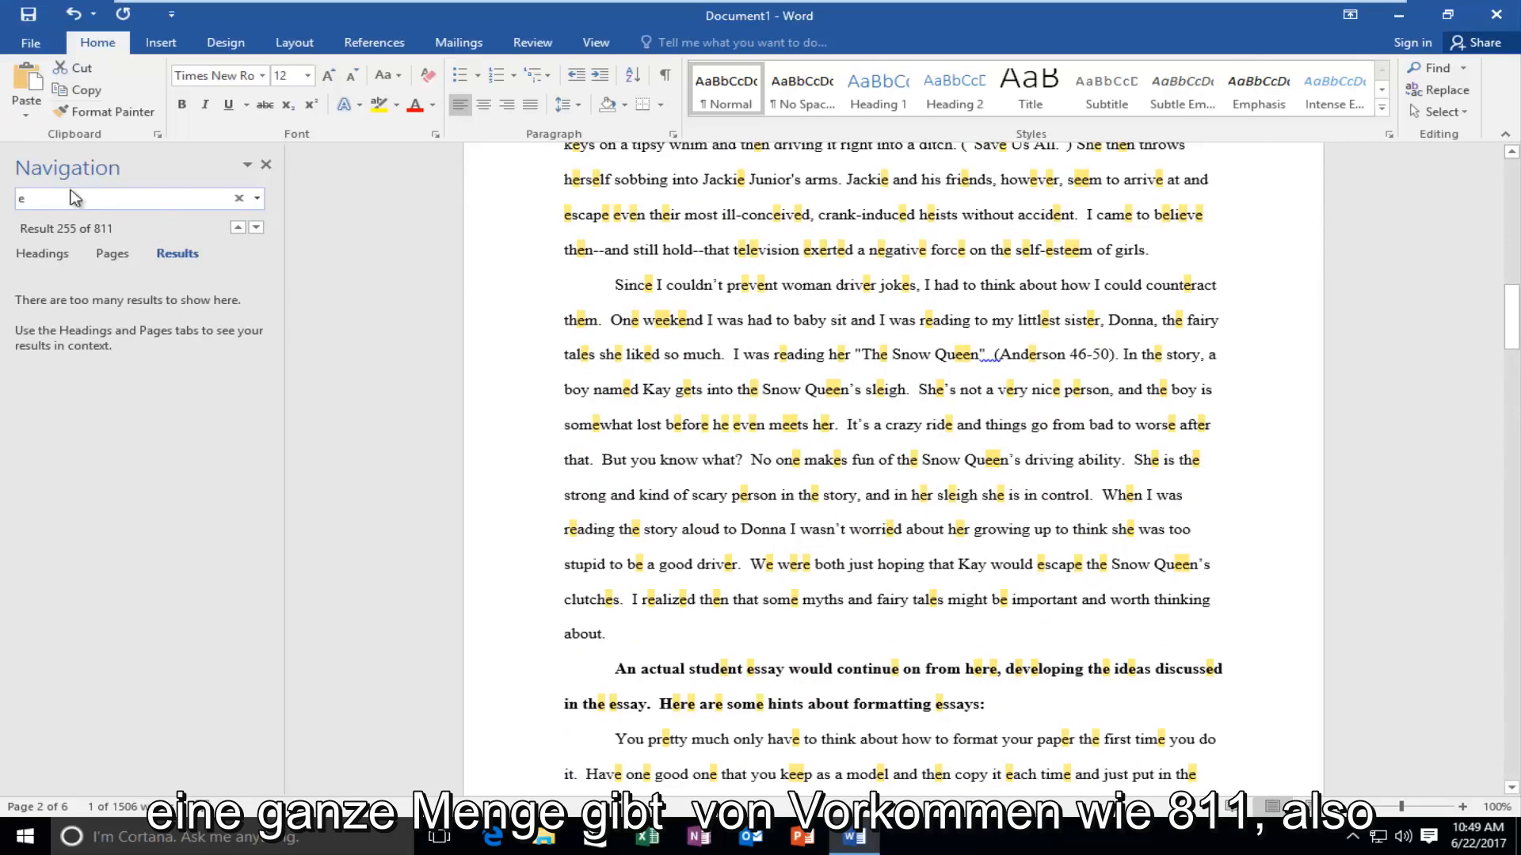
{"action": "mouse_move", "coordinate": [114, 225]}
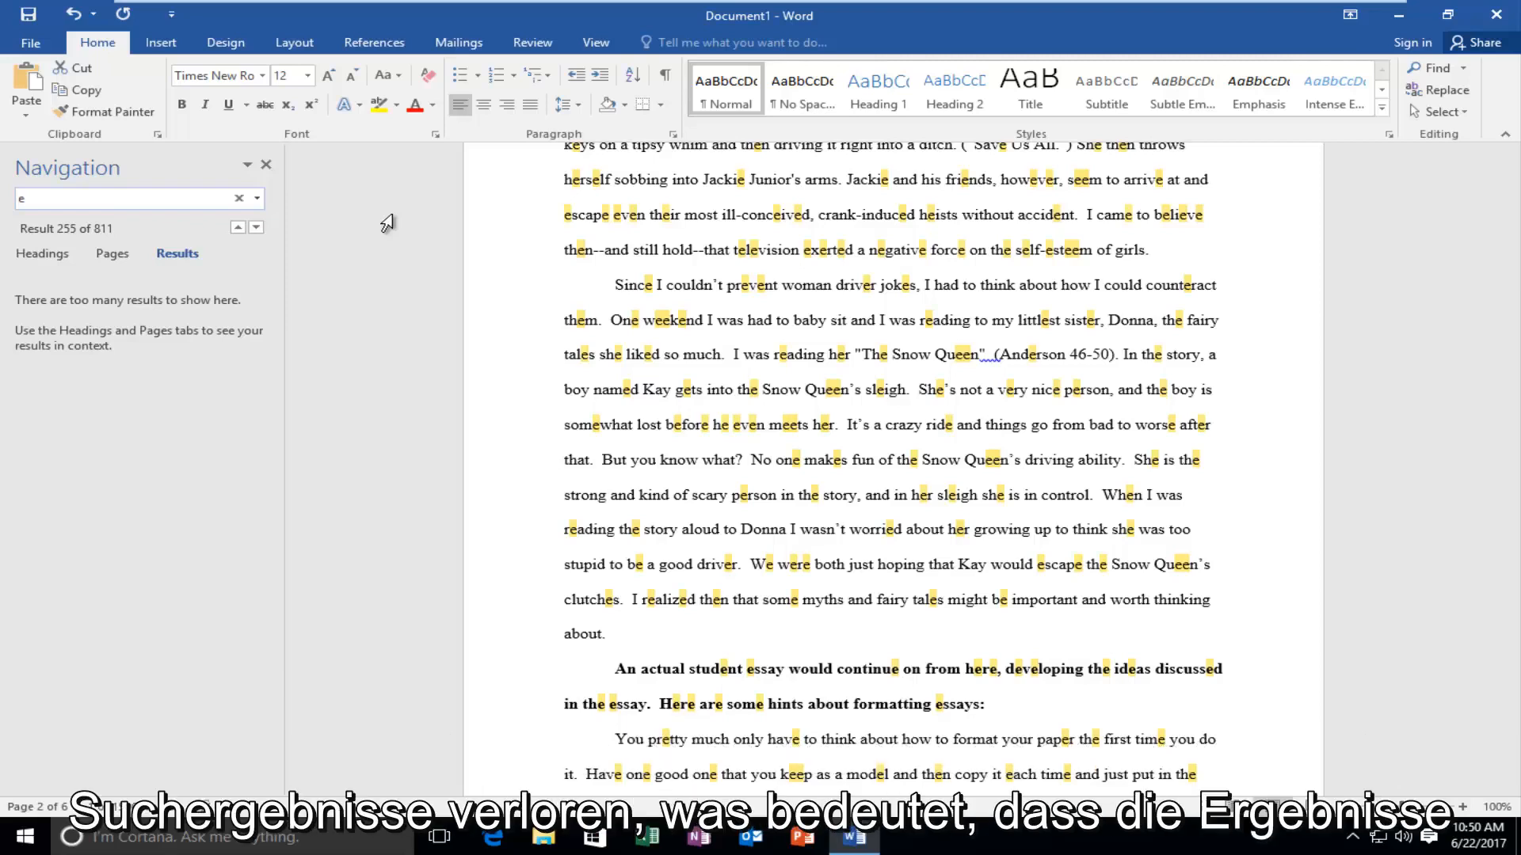
{"action": "mouse_move", "coordinate": [115, 237]}
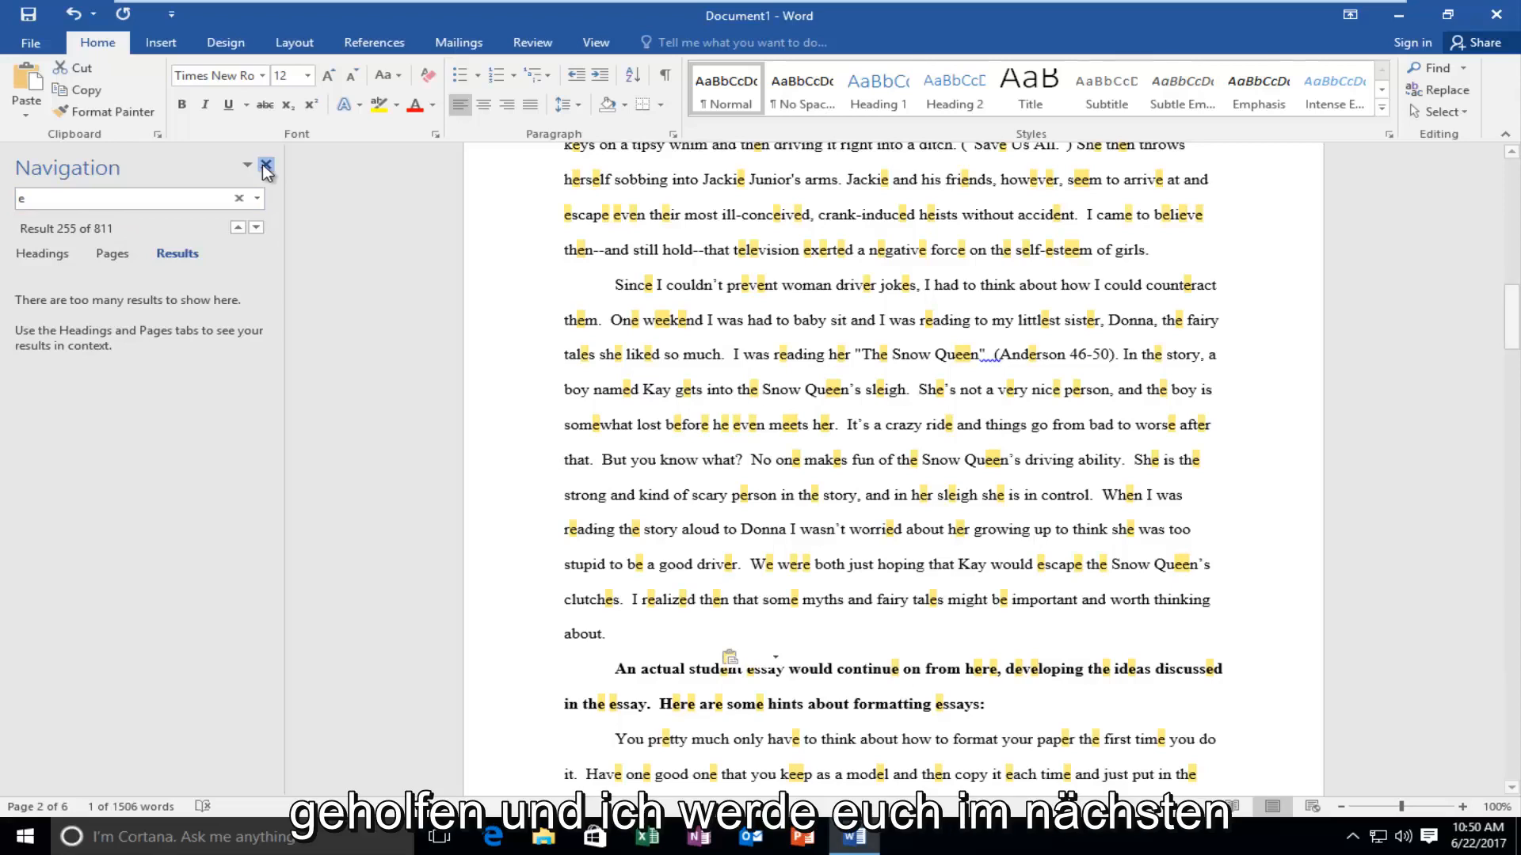
{"action": "left_click", "coordinate": [265, 165]}
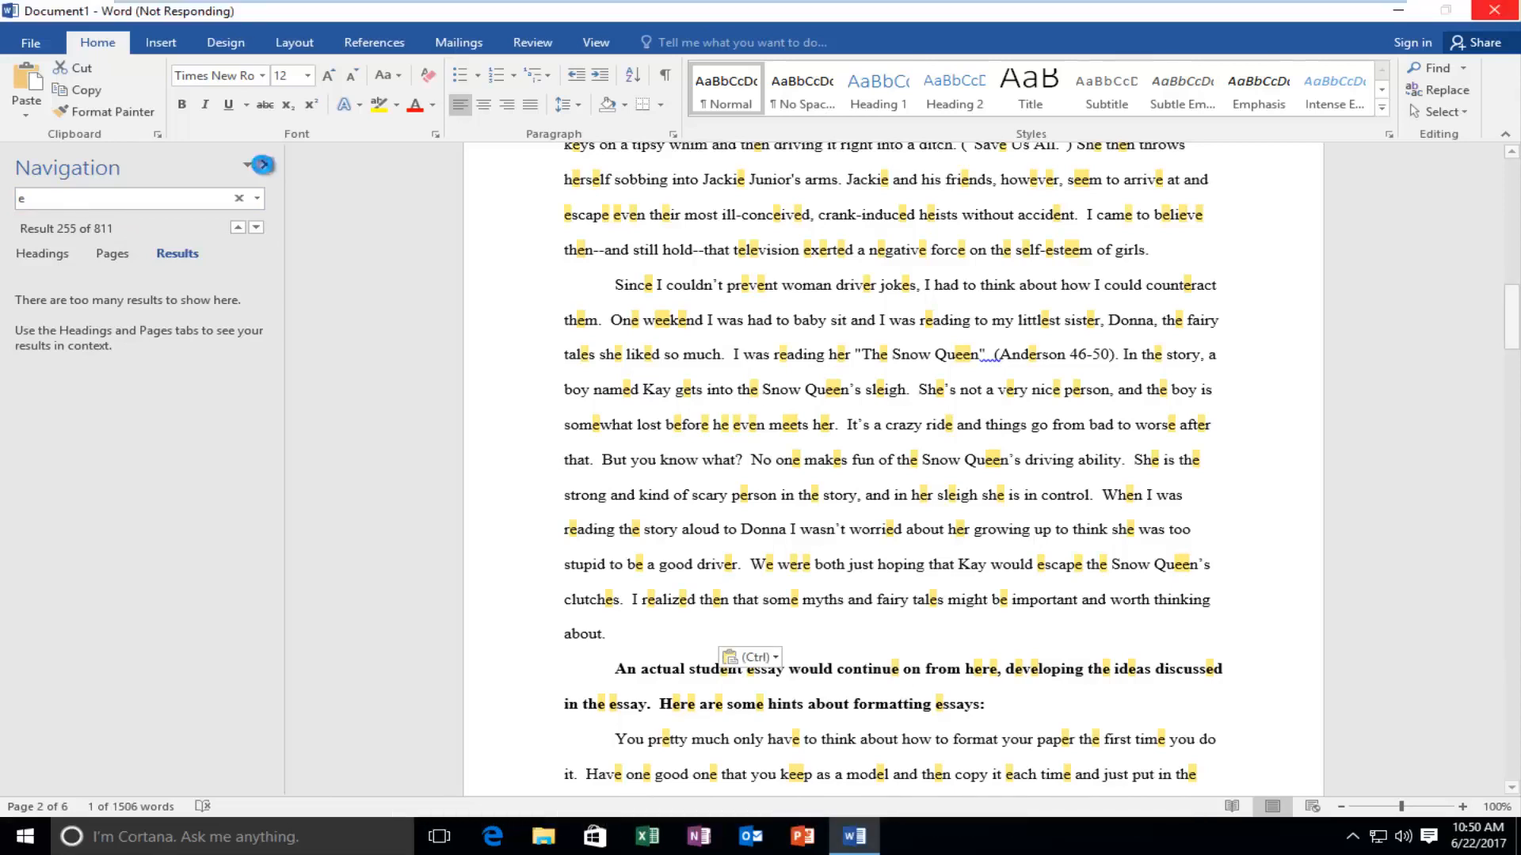